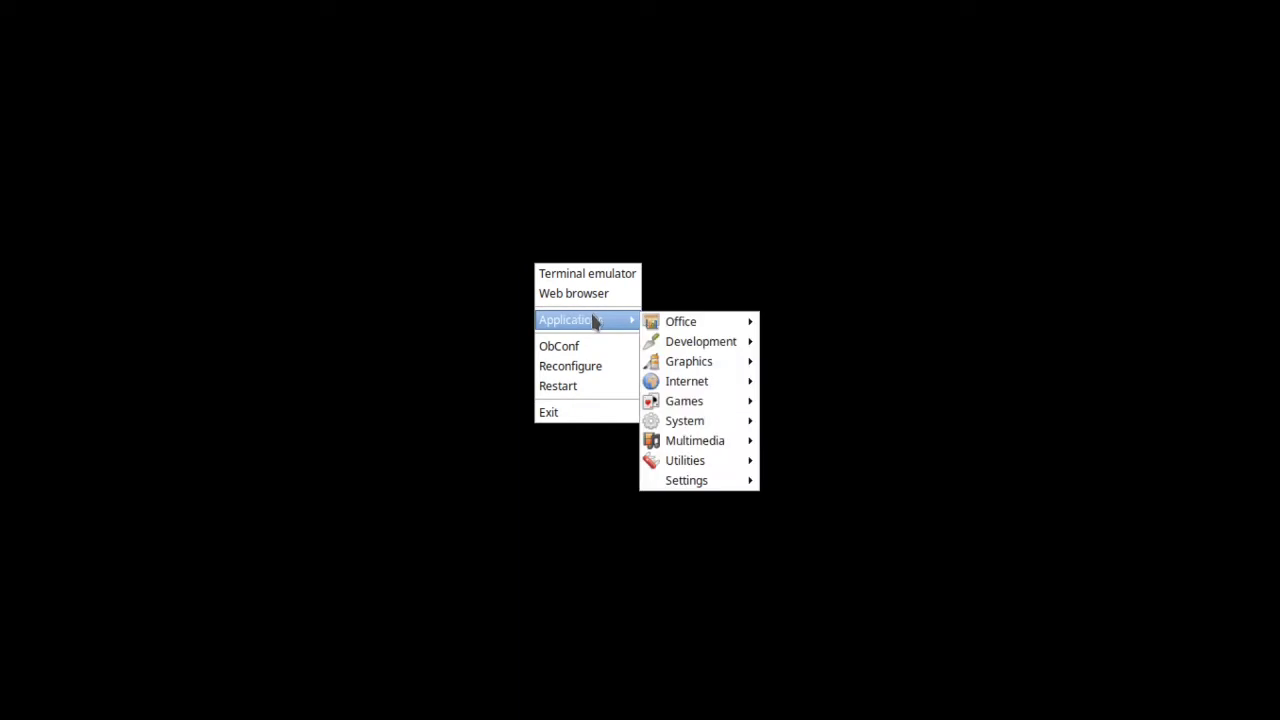
mouse_move(686, 480)
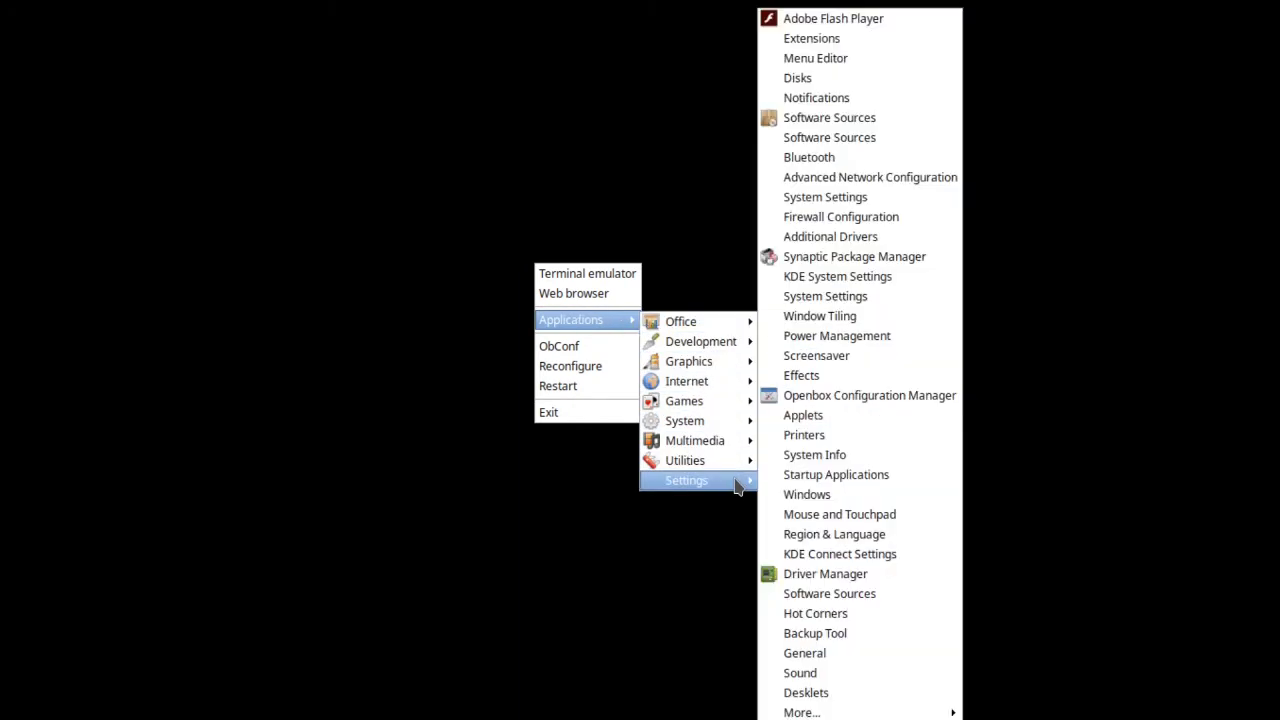
mouse_move(815, 483)
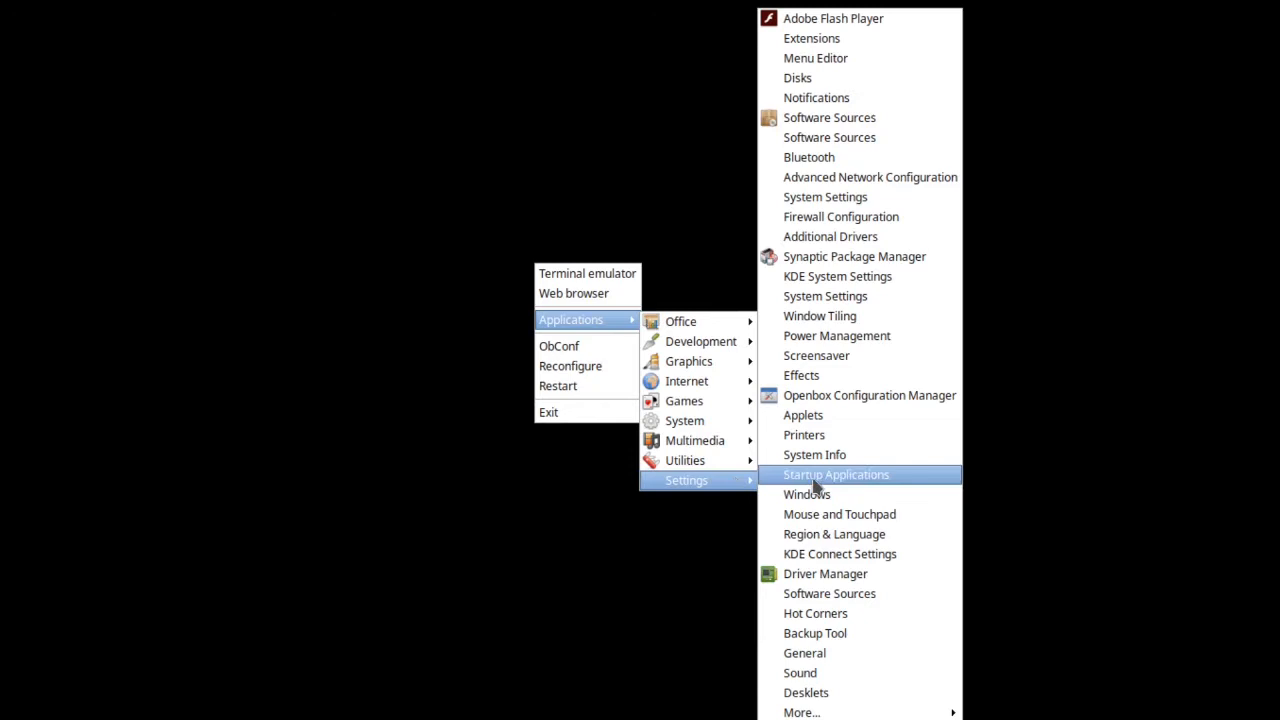
- Launch Startup Applications from the desktop menu's Settings submenu
left_click(835, 474)
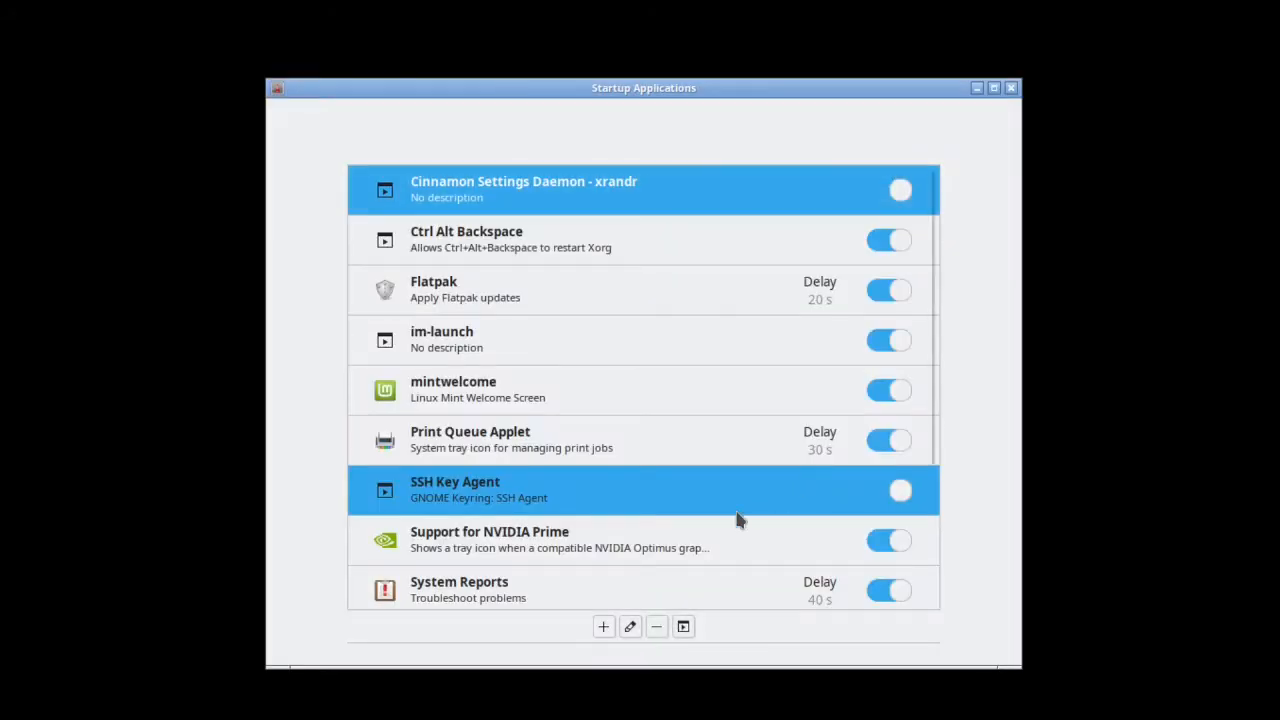
- Add Plank as a startup entry chosen from the installed application list
left_click(603, 626)
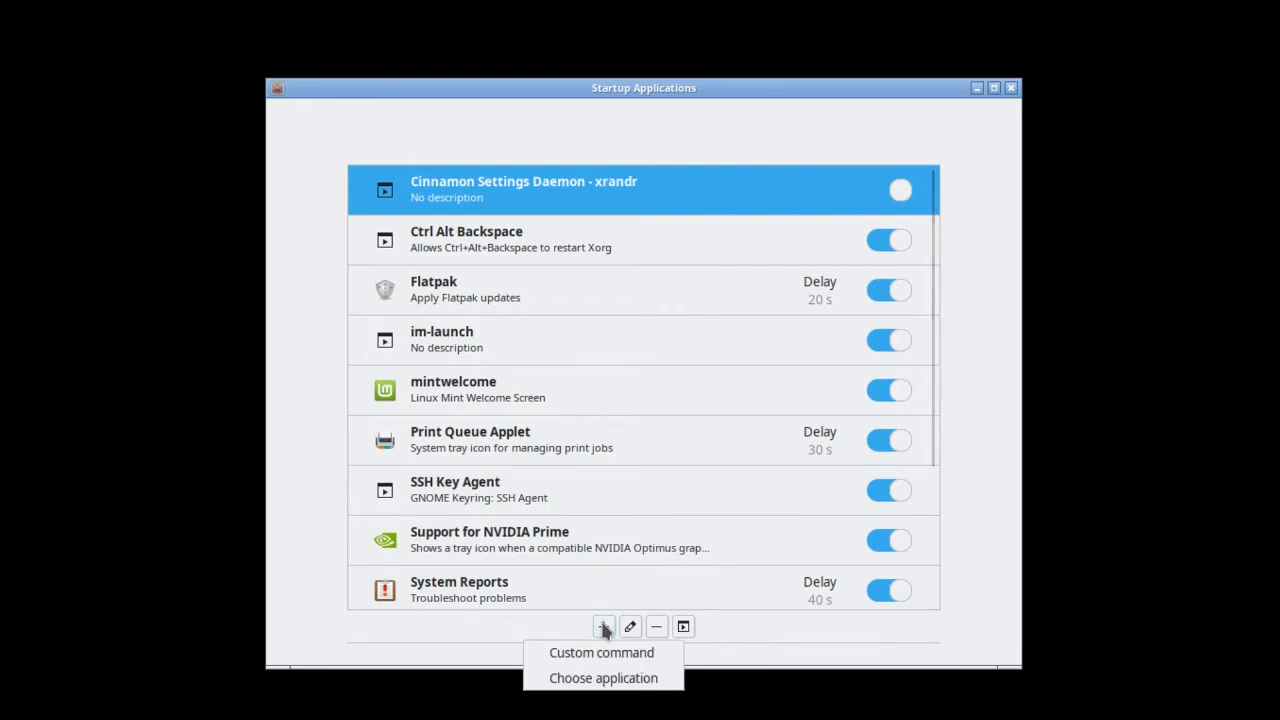
left_click(603, 678)
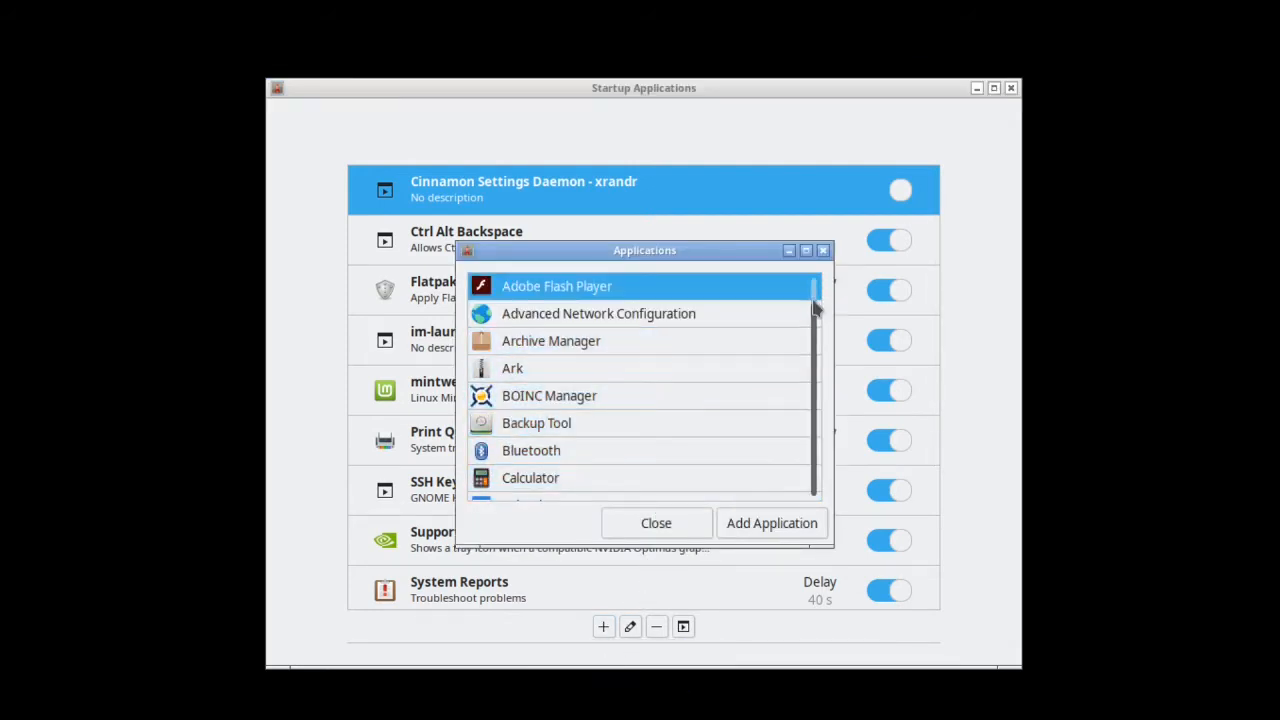
scroll("down", 3)
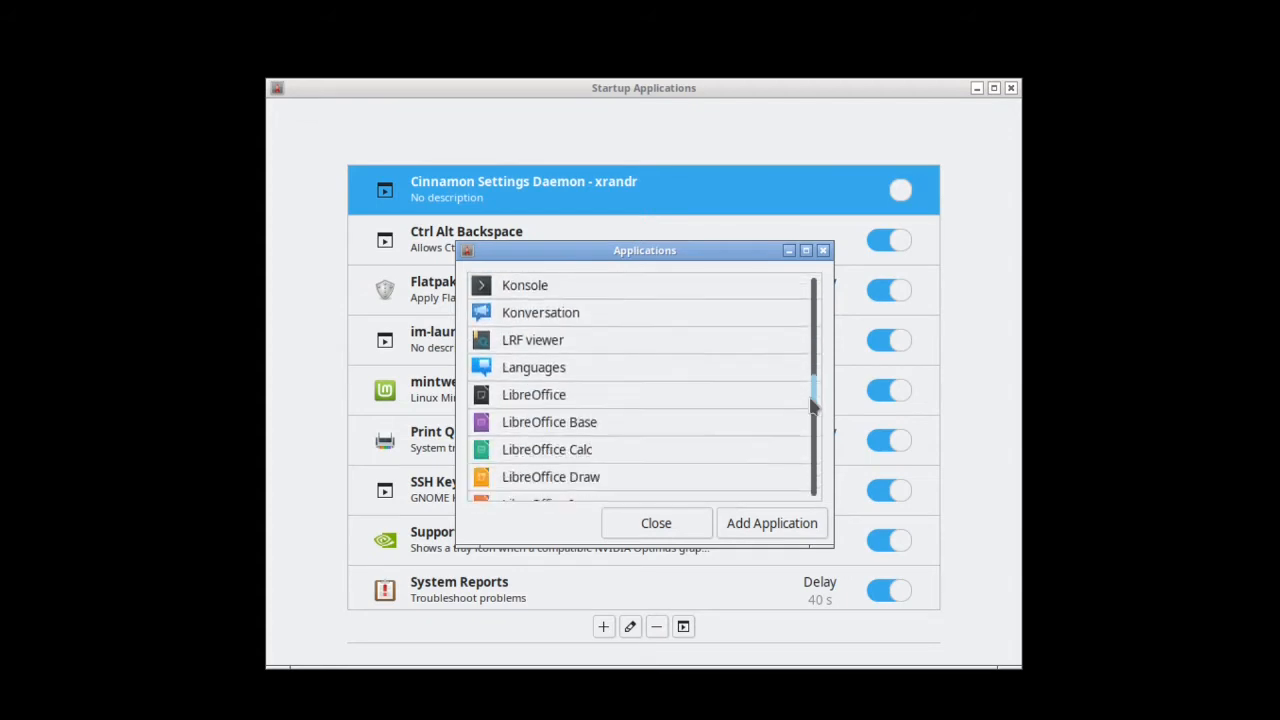
scroll("down", 3)
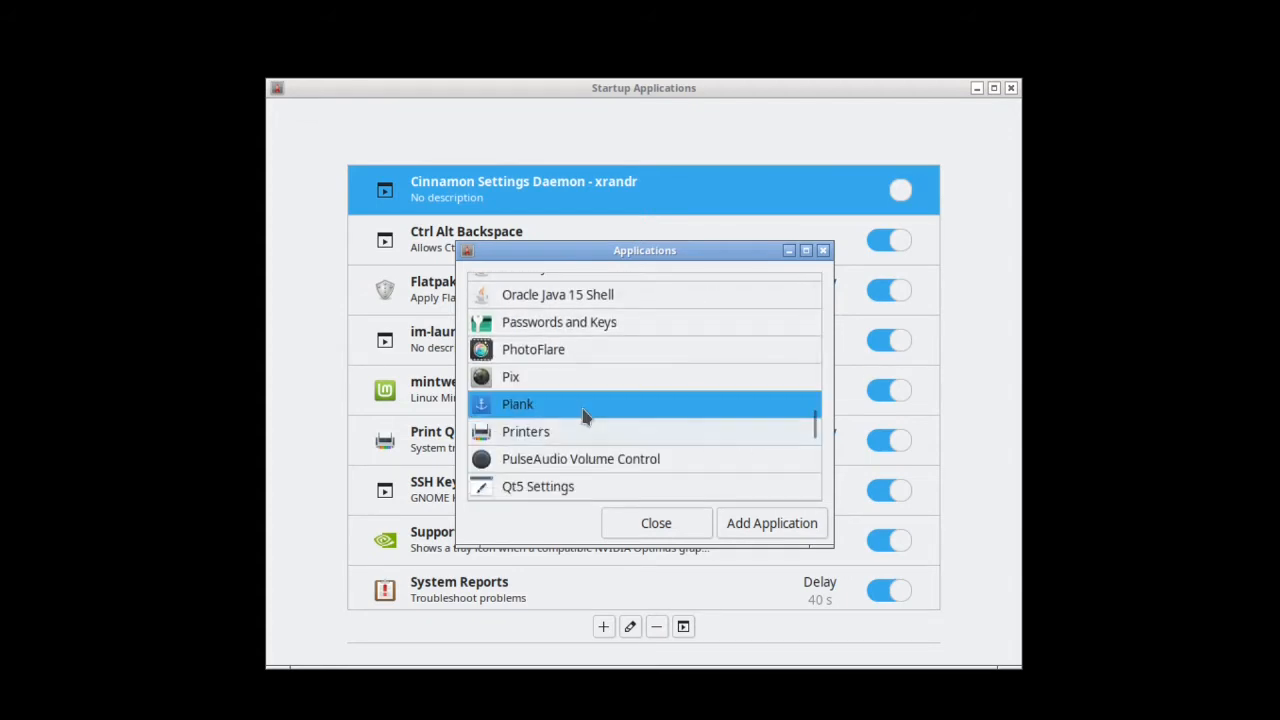
mouse_move(562, 408)
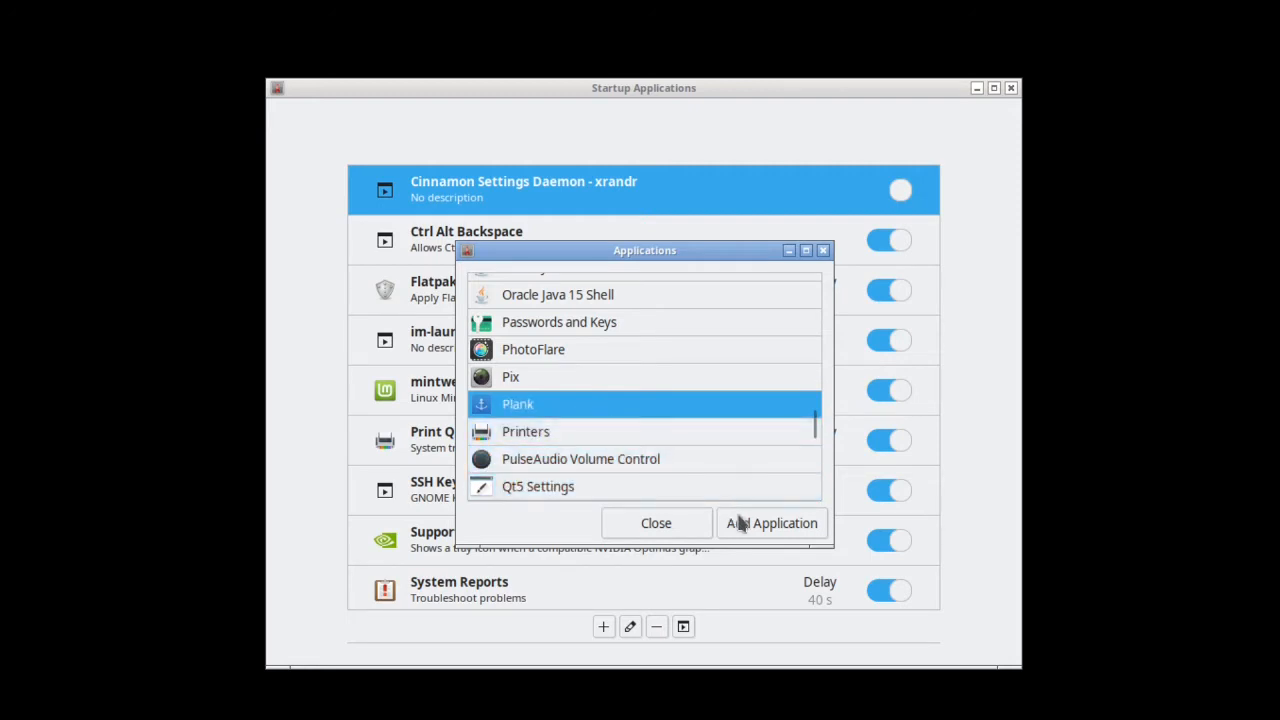
left_click(771, 523)
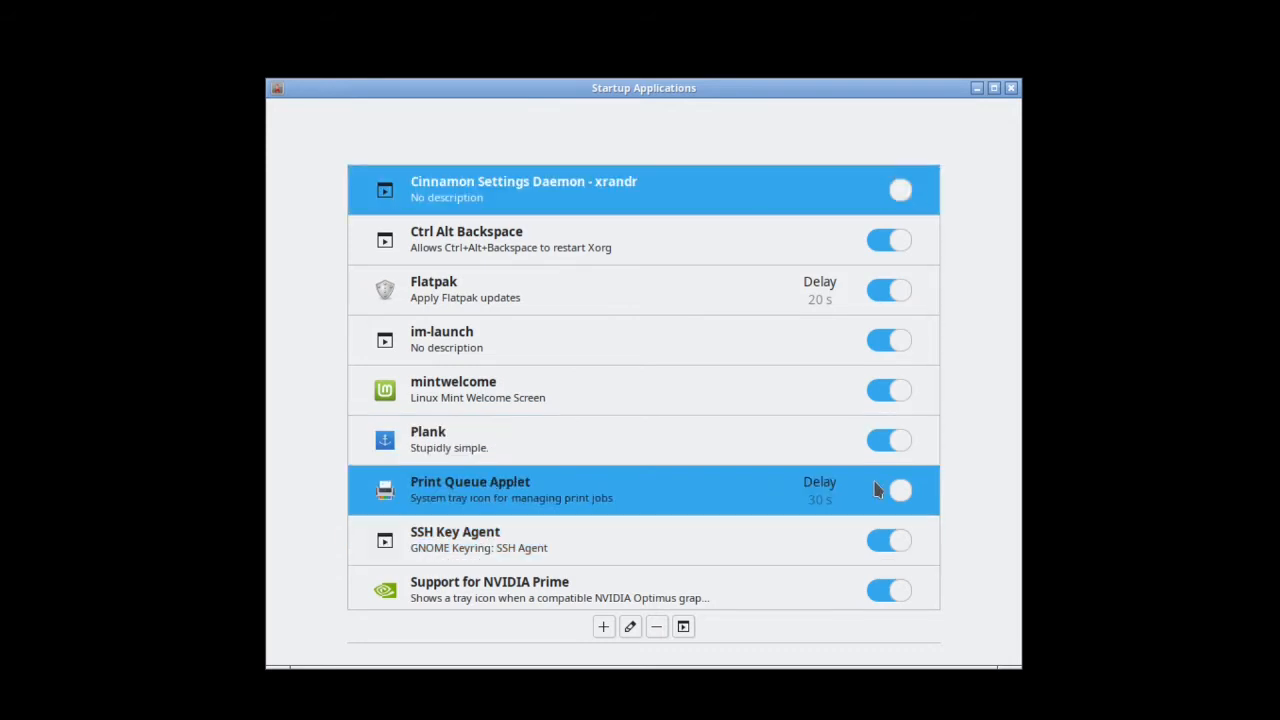
- Add nitrogen from the bottom of the application list as a startup entry
left_click(603, 626)
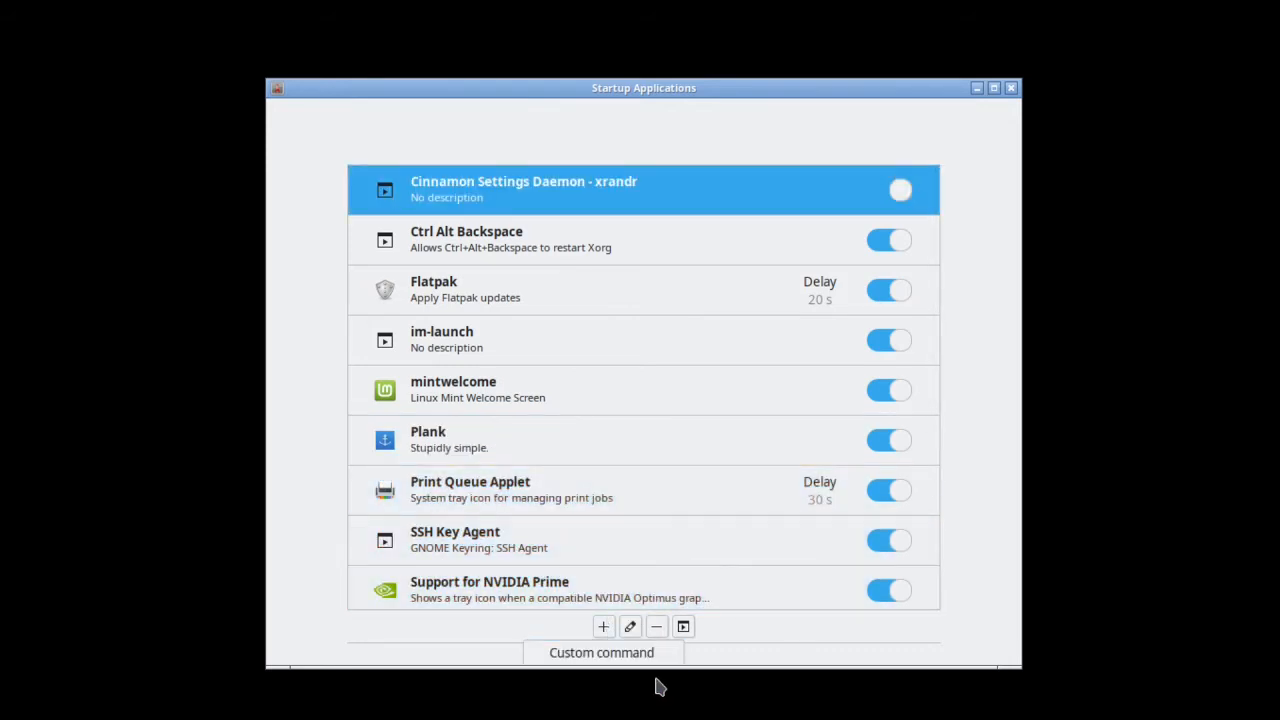
left_click(603, 626)
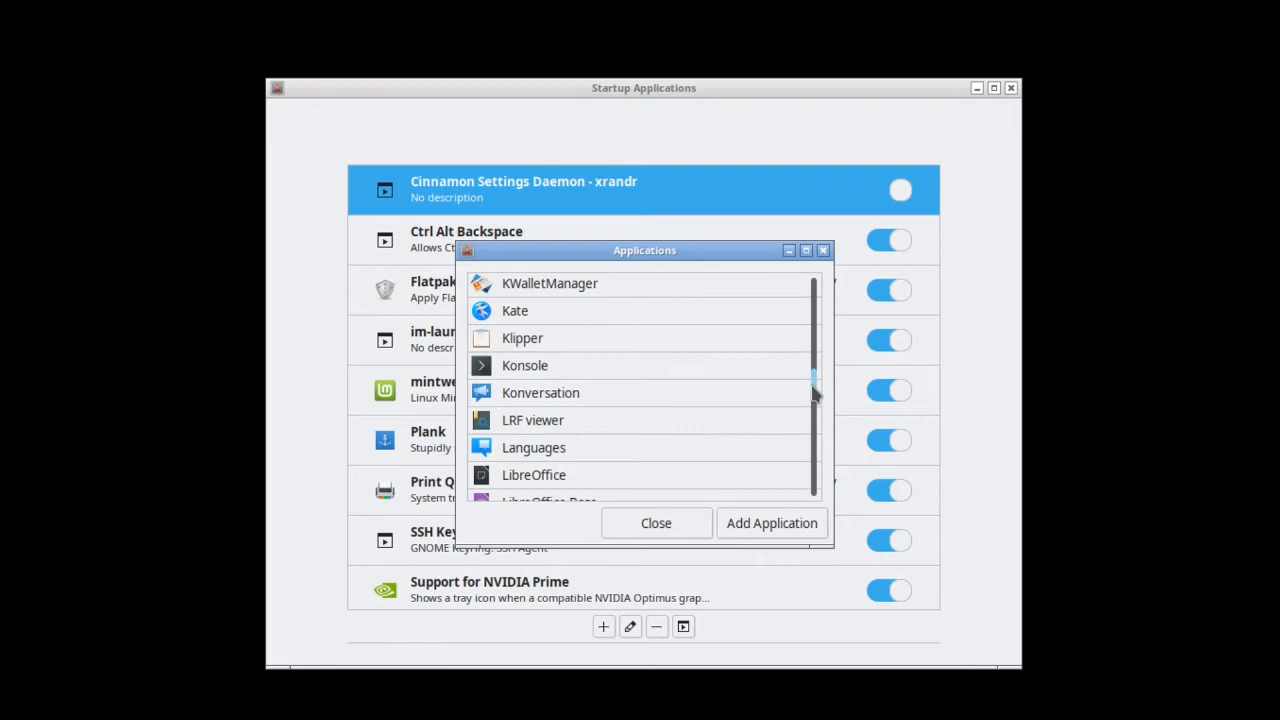
scroll("down", 3)
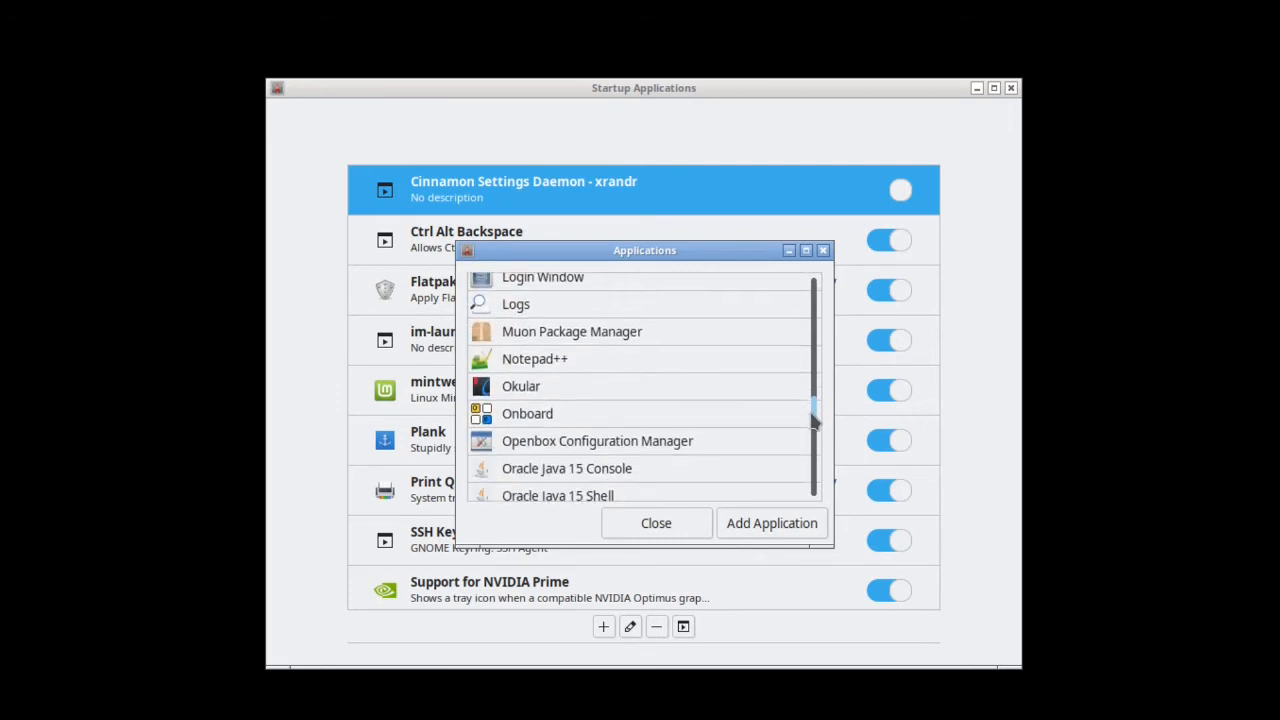
scroll("down", 3)
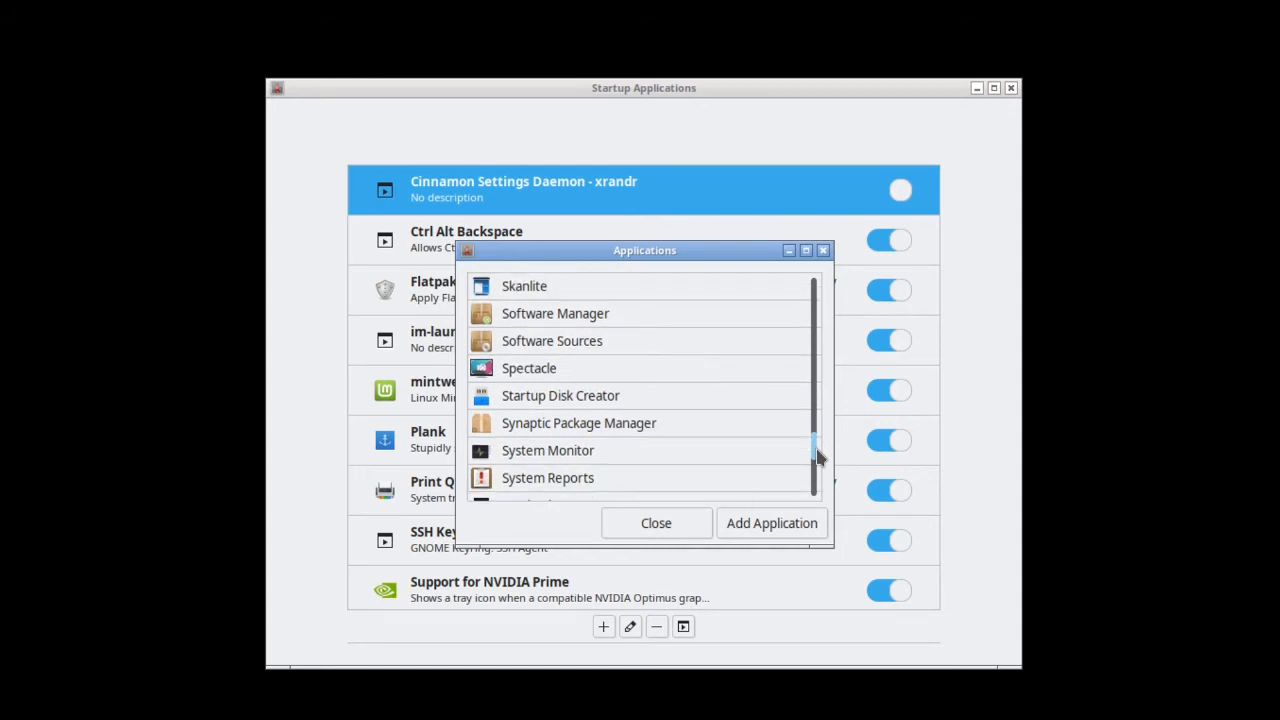
scroll("down", 3)
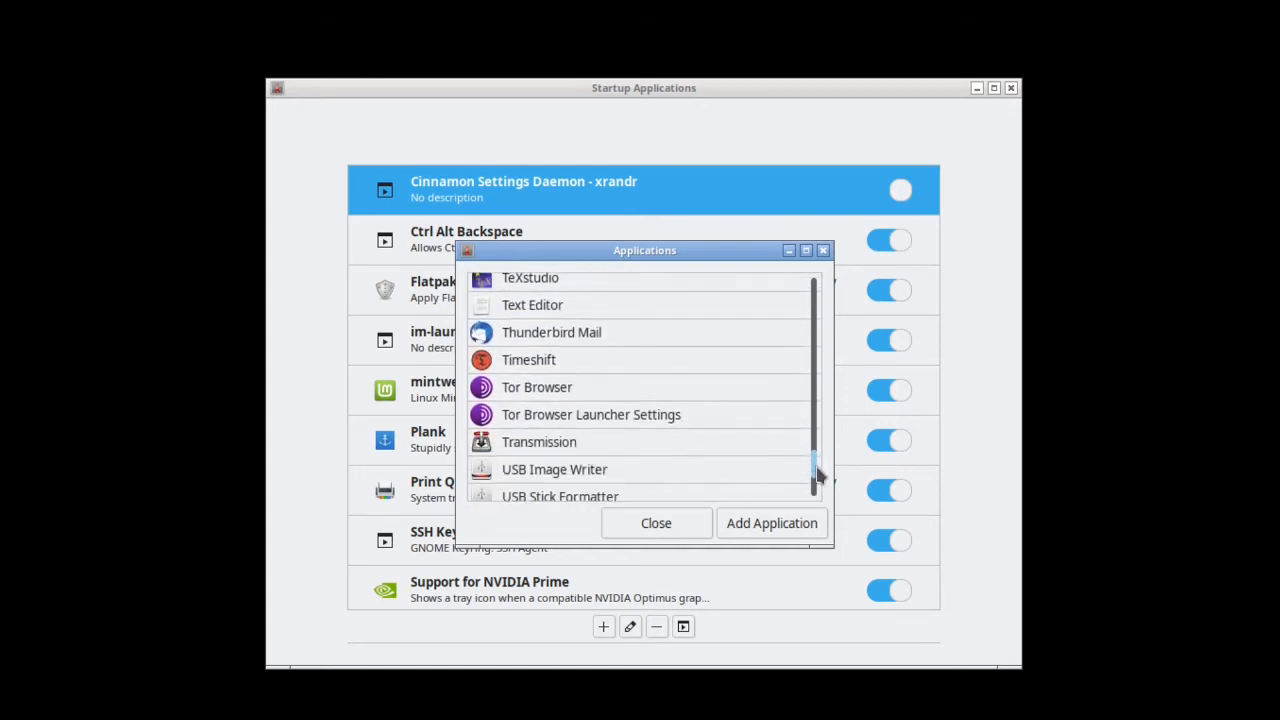
scroll("down", 3)
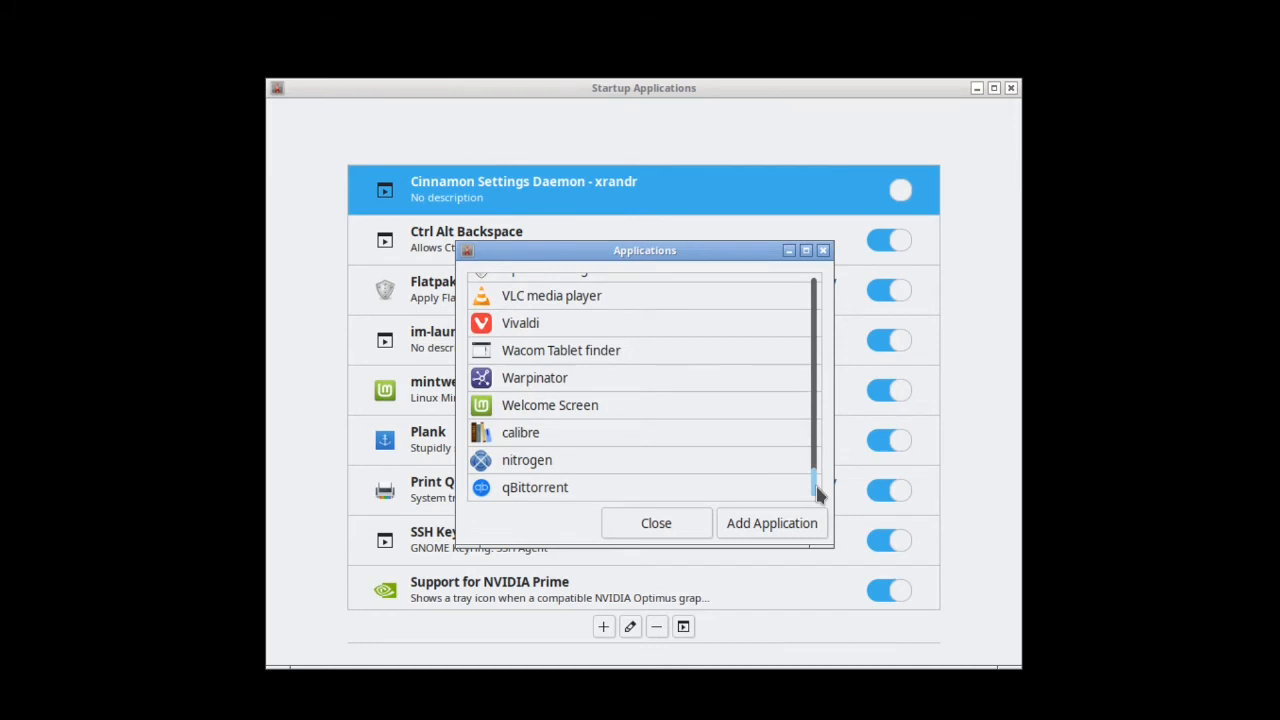
left_click(526, 460)
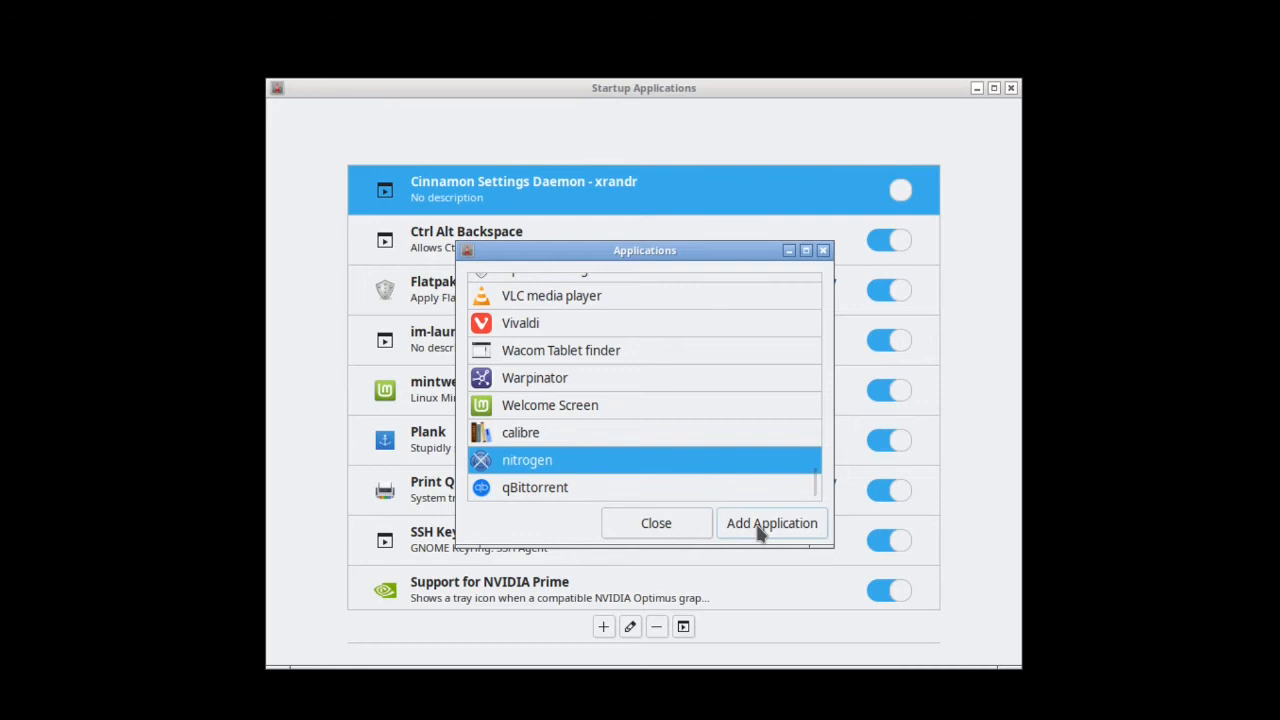
left_click(771, 523)
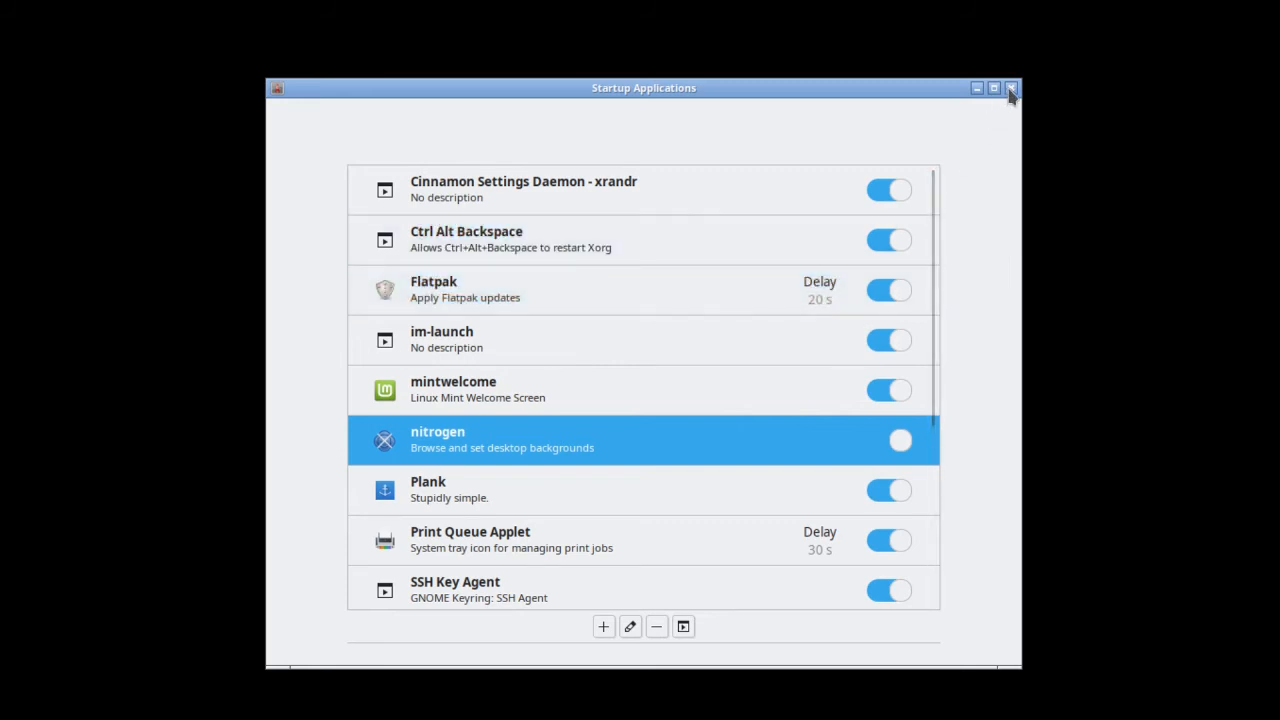
- Close Startup Applications and exit the Openbox session, confirming the exit
left_click(1010, 88)
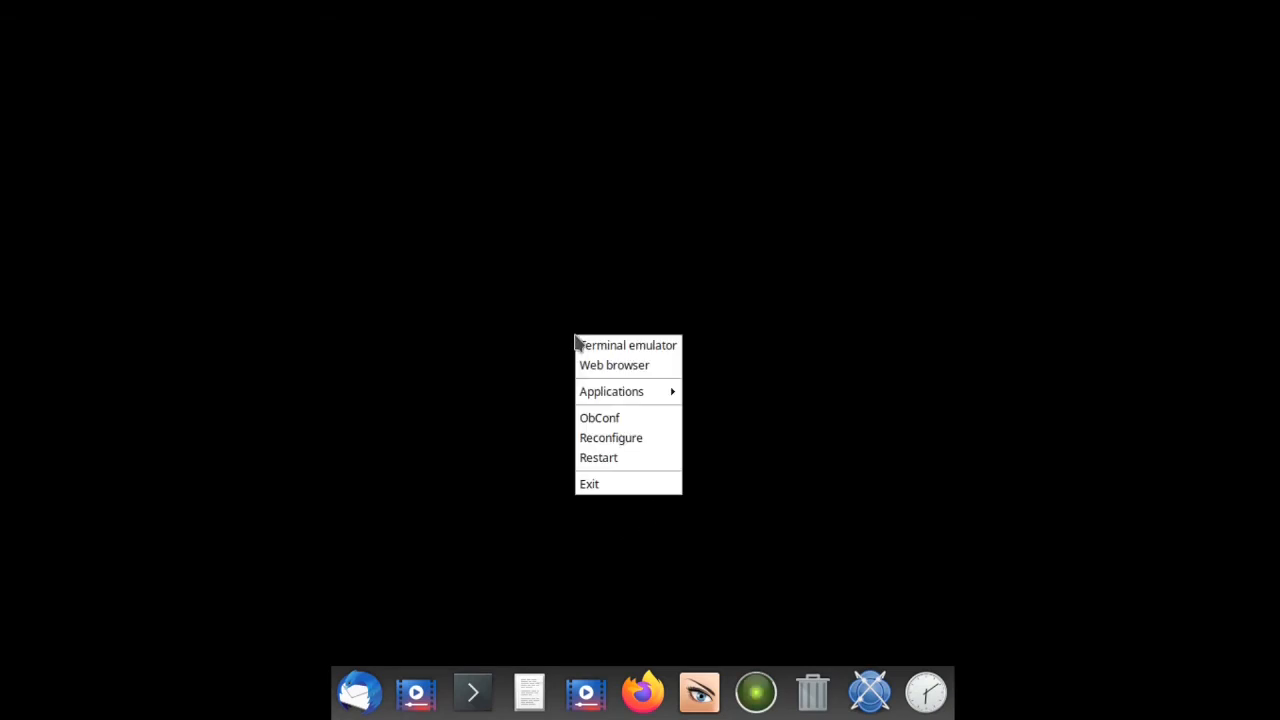
left_click(589, 483)
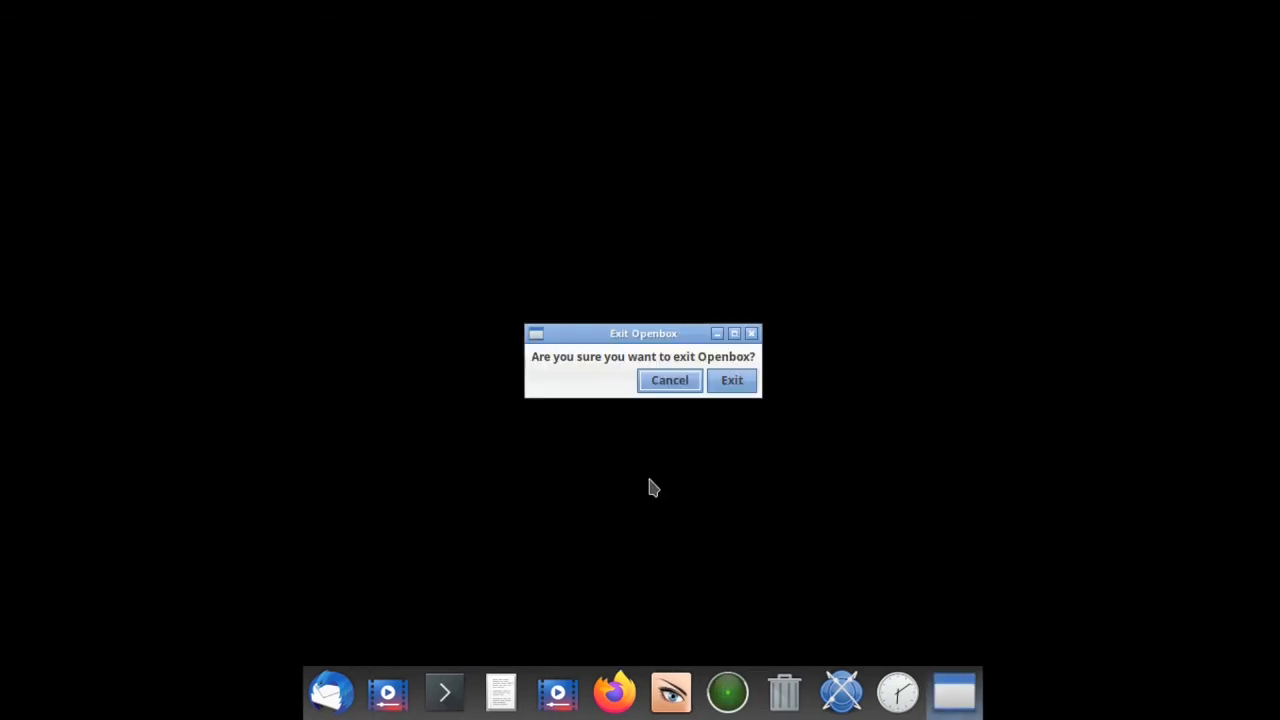
left_click(731, 380)
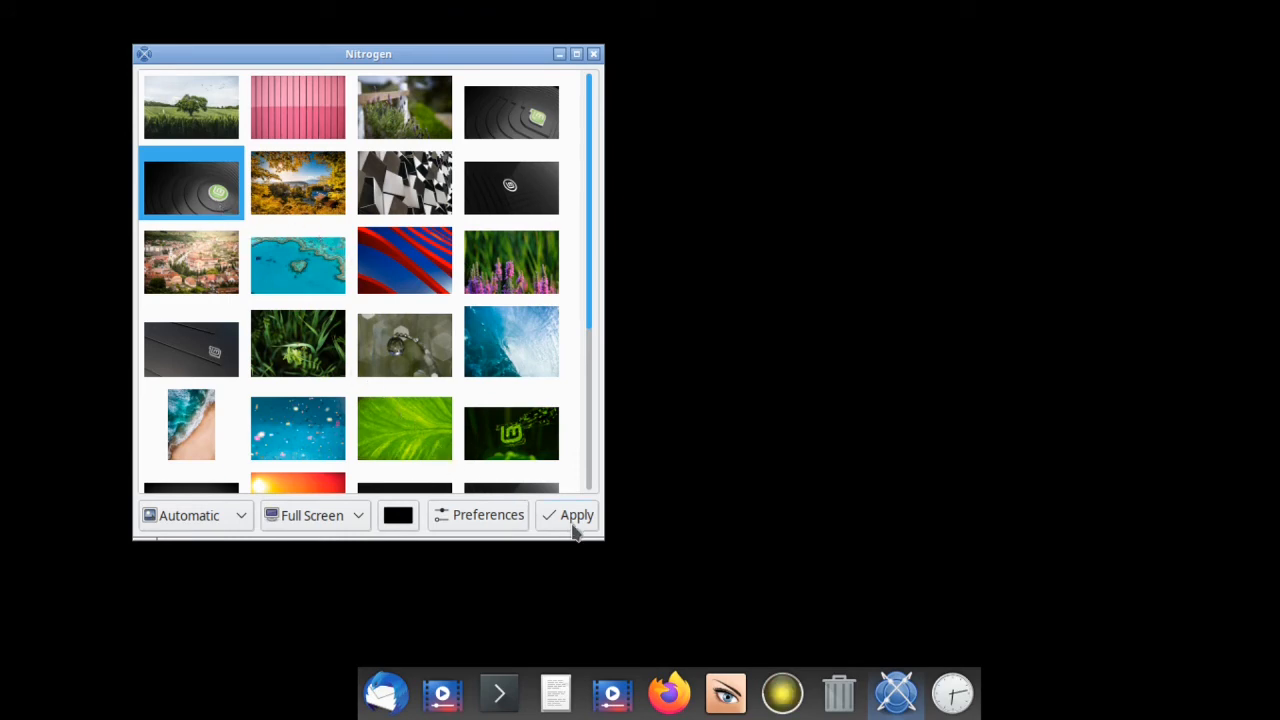
- Apply the dark Linux Mint logo image as the desktop wallpaper in Nitrogen
left_click(576, 514)
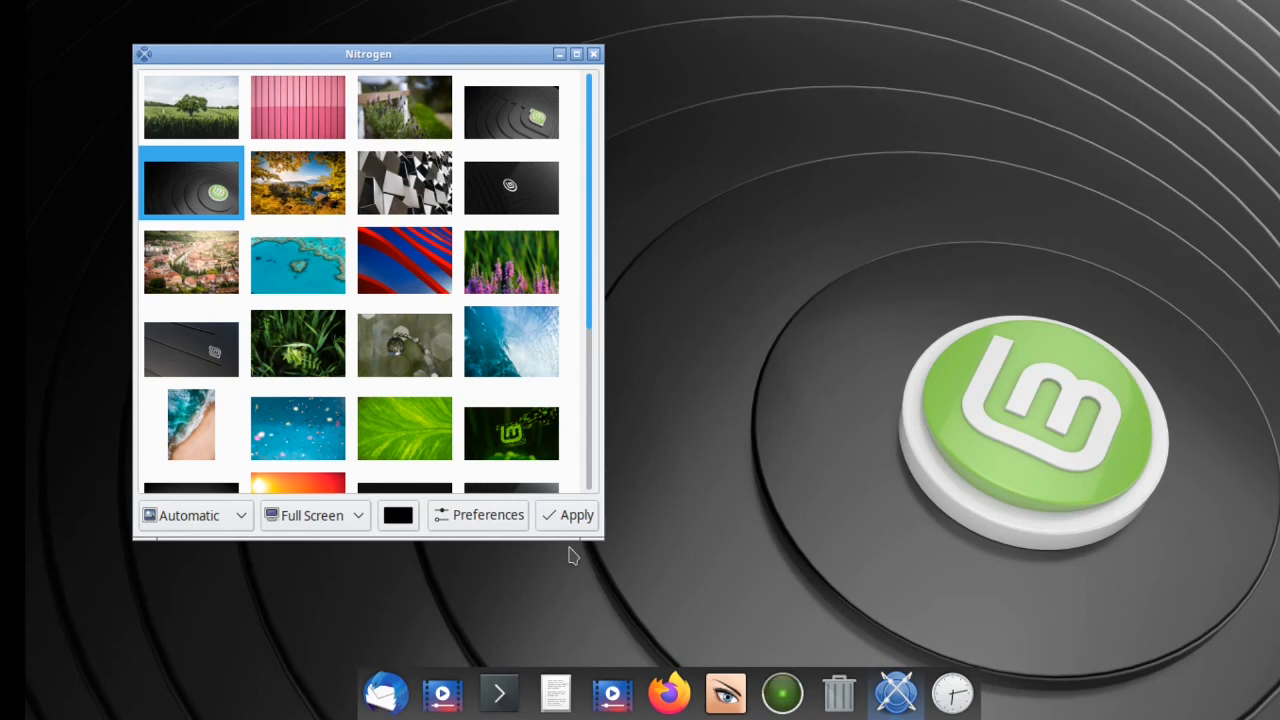